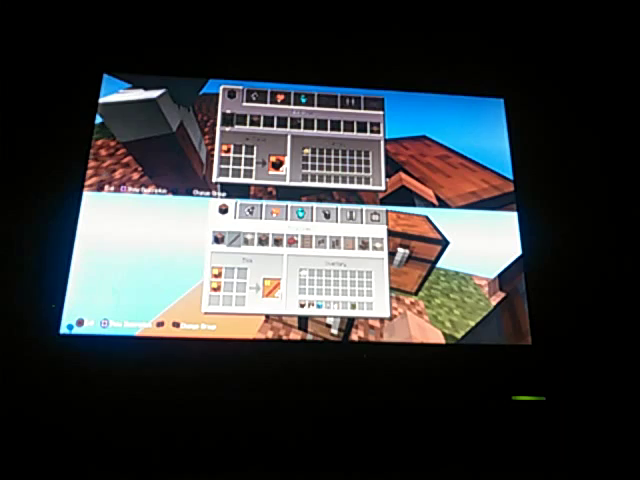
- Close the crafting inventory after crafting the wooden items from logs
{"action": "key", "text": "Escape"}
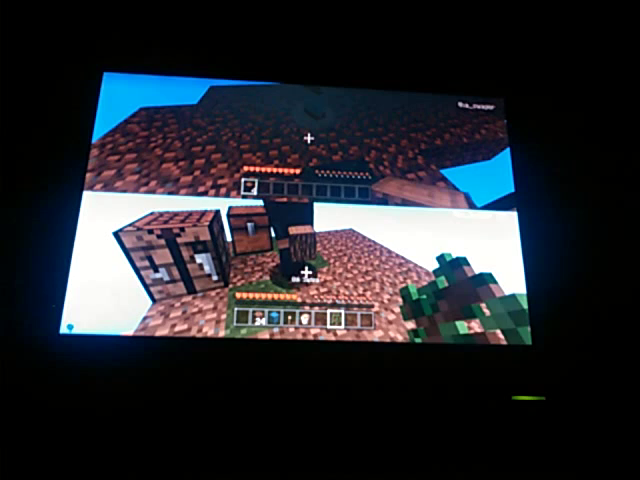